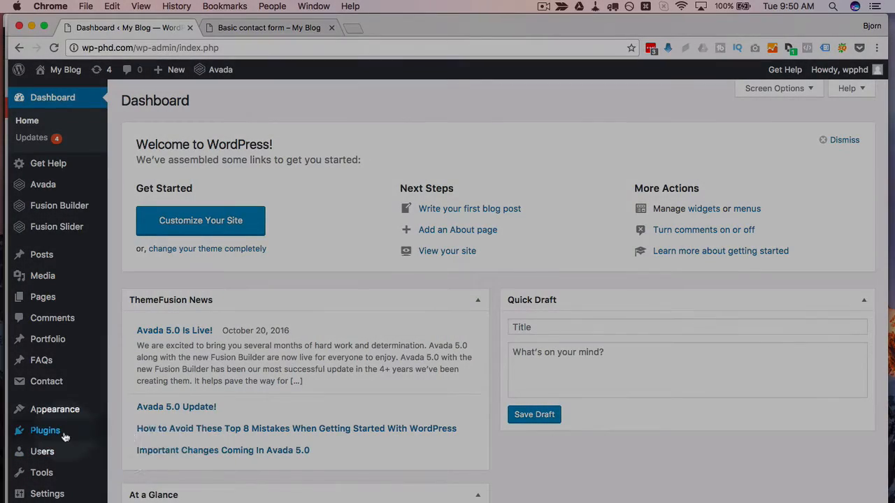
Step: Search plugins for 'contact form', then install and activate Contact Form 7 Modules
left_click(45, 430)
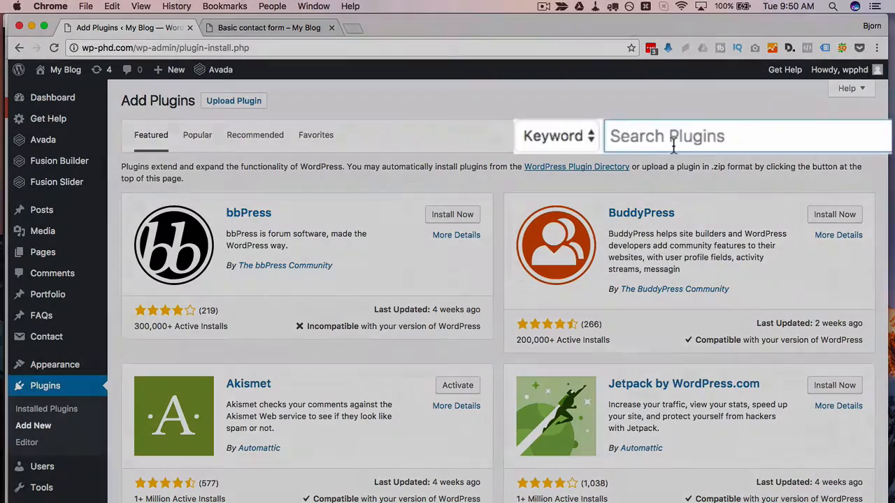
type("contact form")
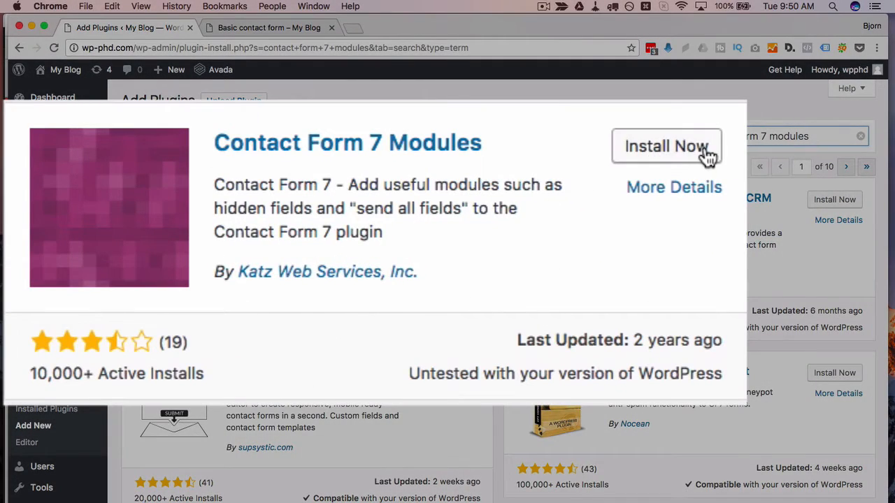
left_click(667, 147)
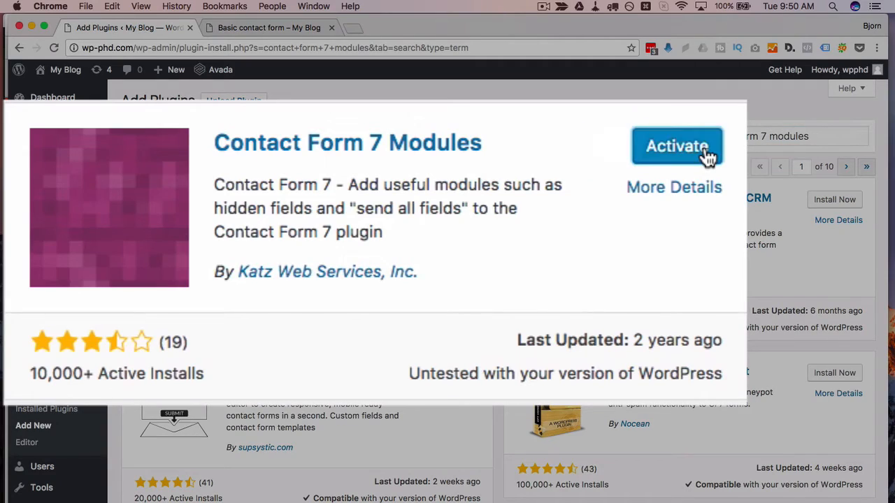
left_click(676, 145)
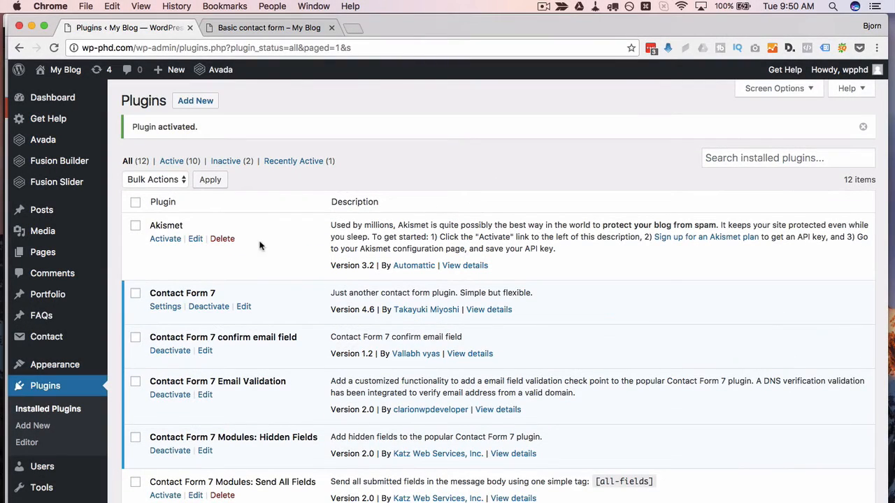
Step: Scroll to the Send All Fields plugin and copy the [all-fields] tag from its description
scroll("down", 3)
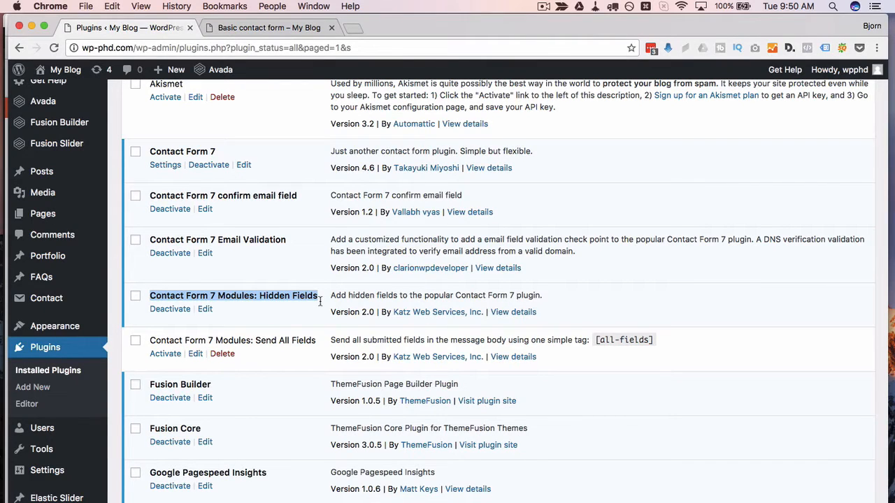
scroll("down", 3)
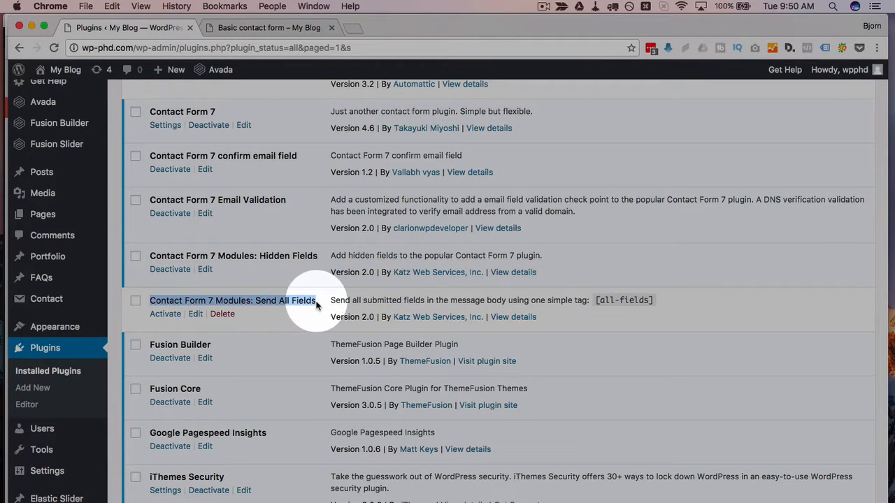
left_click(165, 314)
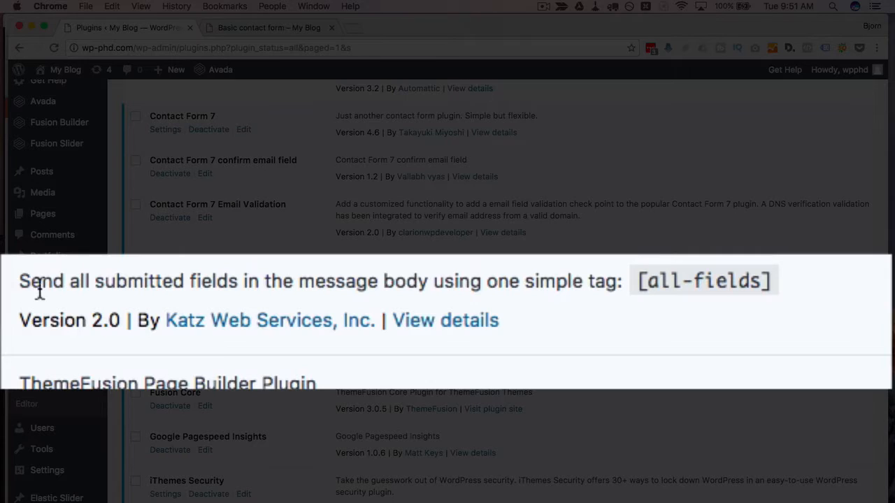
mouse_move(472, 279)
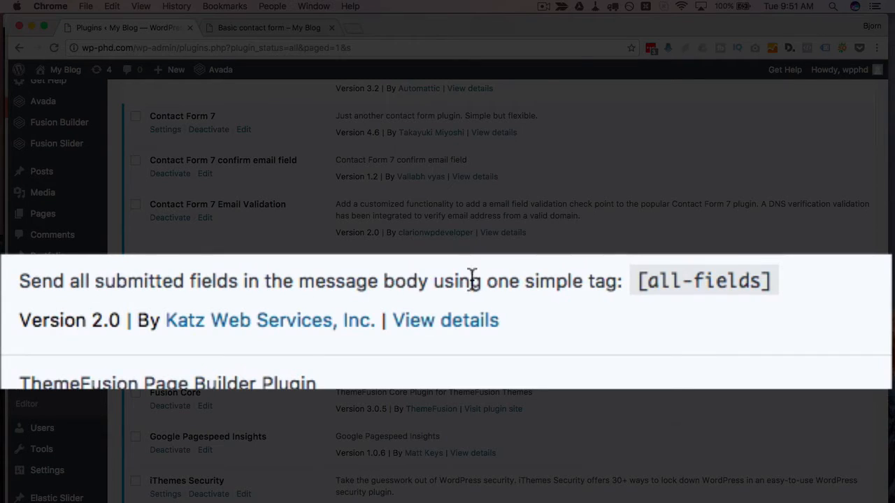
double_click(702, 281)
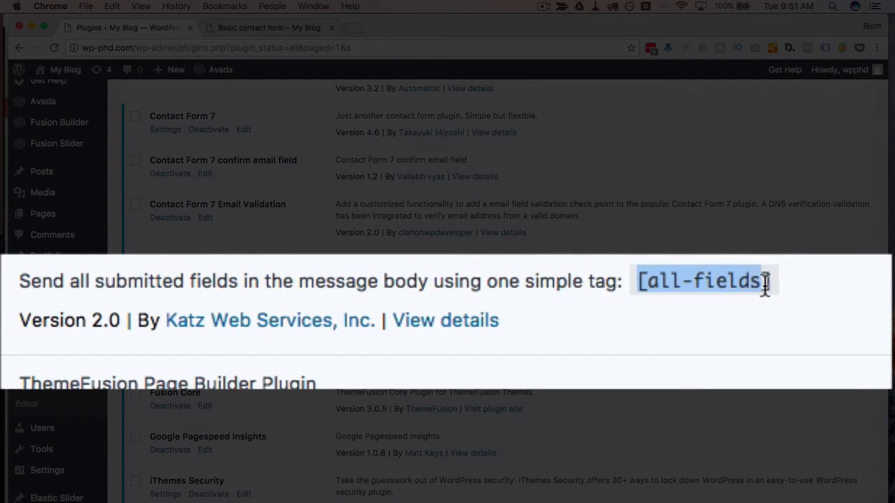
right_click(699, 281)
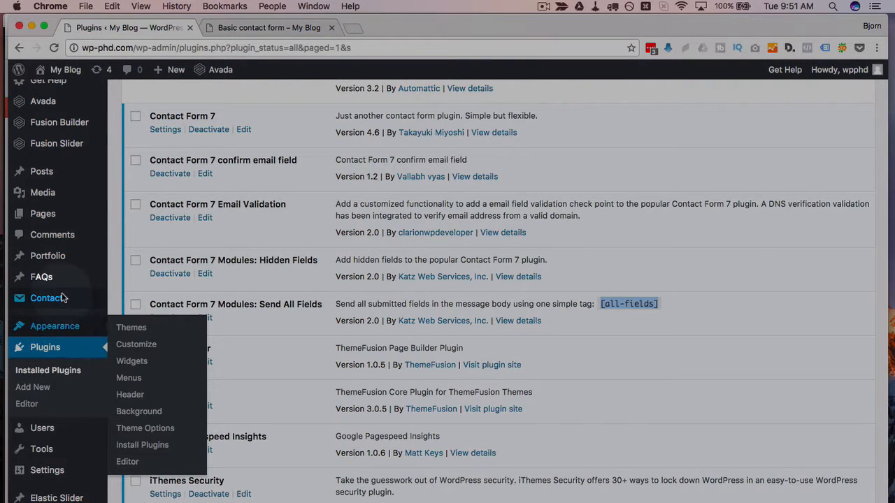
mouse_move(46, 298)
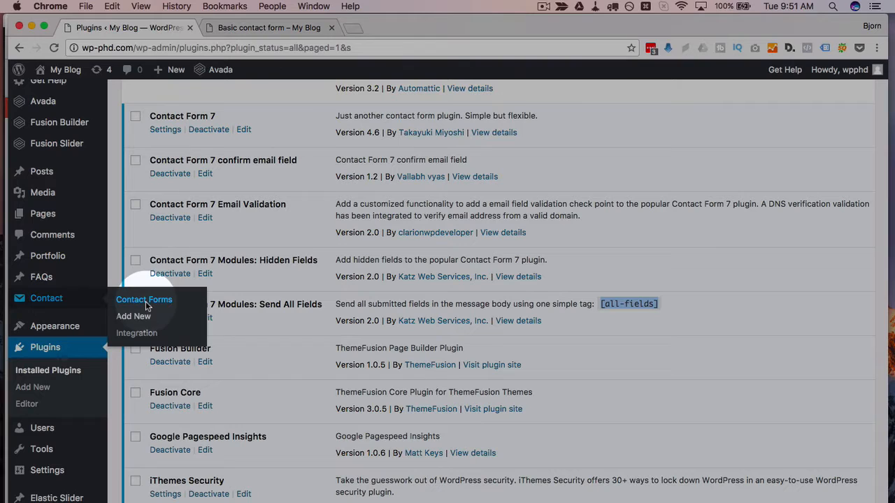
Step: Go to the Contact Forms list and edit the Basic contact form
left_click(144, 299)
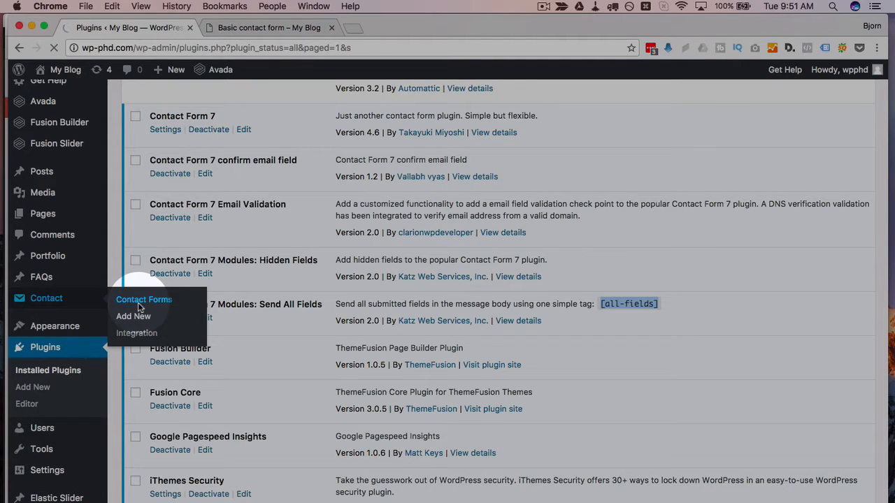
left_click(143, 300)
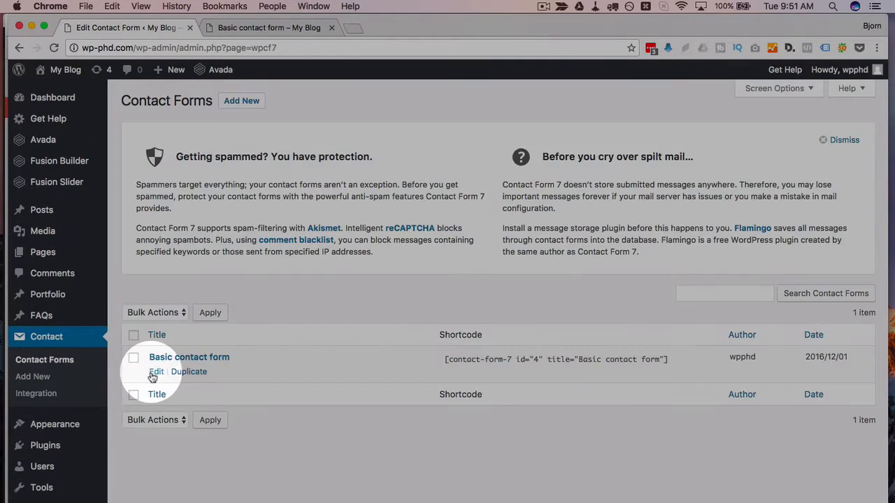
left_click(156, 371)
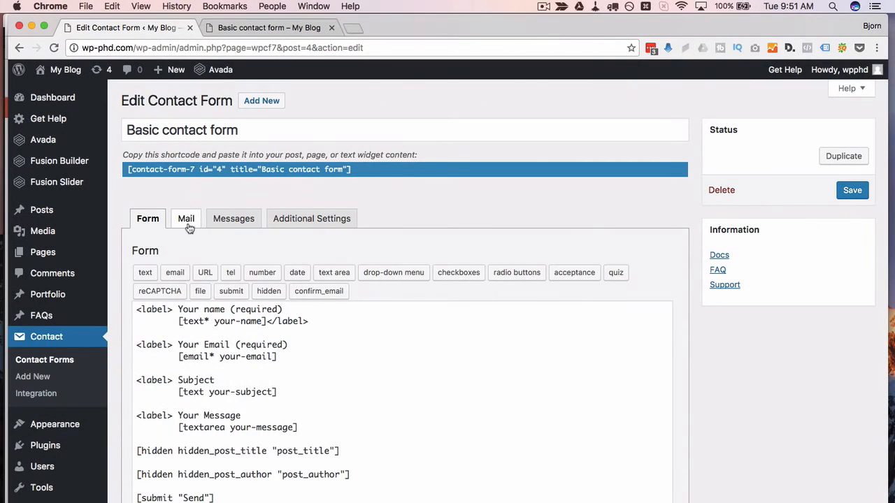
Step: Set the Mail tab's message body to [all-fields] and save the form
left_click(186, 219)
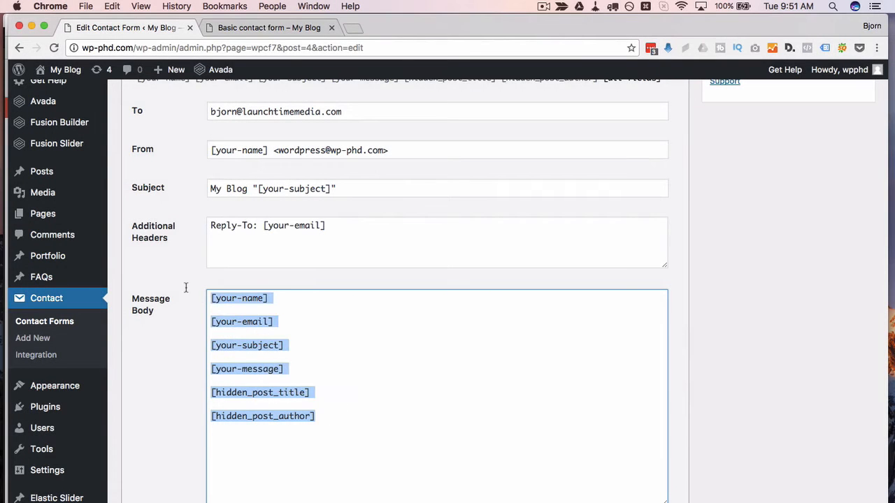
type("[all-fields]")
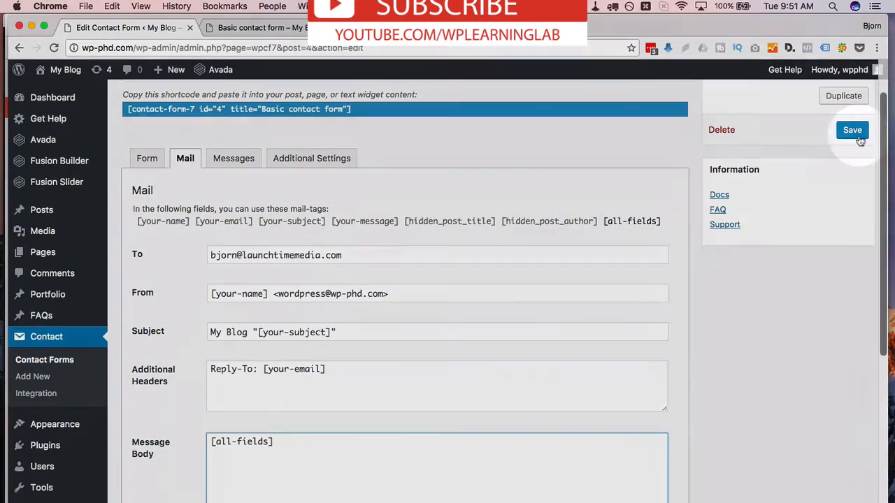
left_click(262, 28)
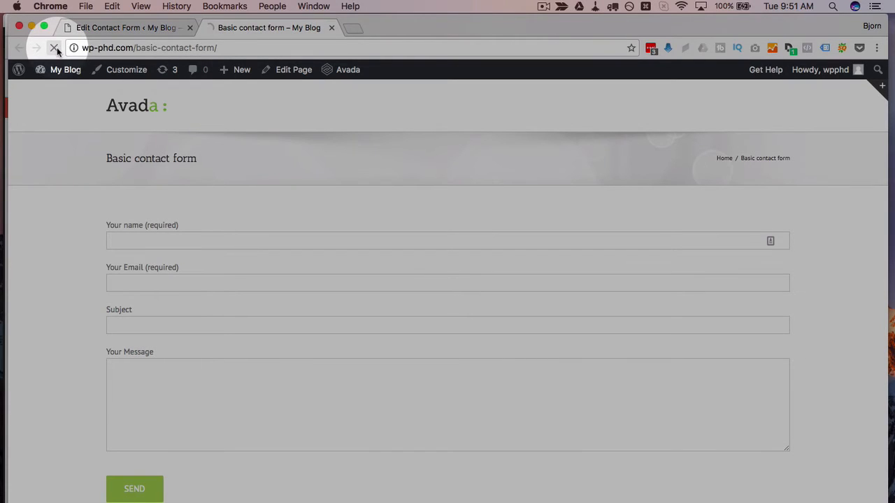
Step: Reload the live contact form, fill in the subject, and return to the form editor
left_click(54, 48)
type("T")
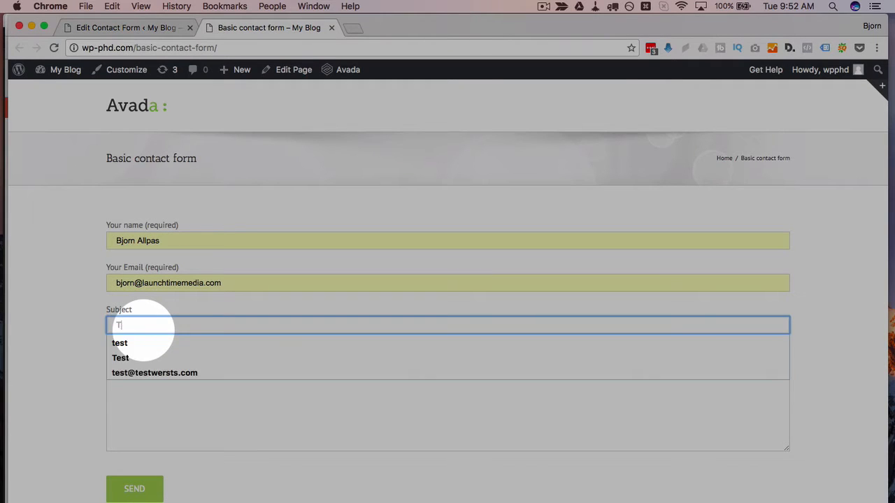
left_click(120, 358)
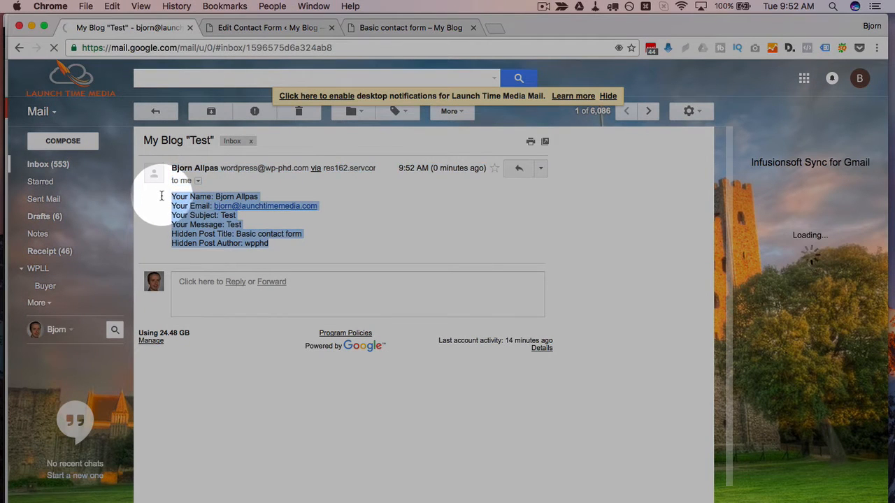
left_click(266, 27)
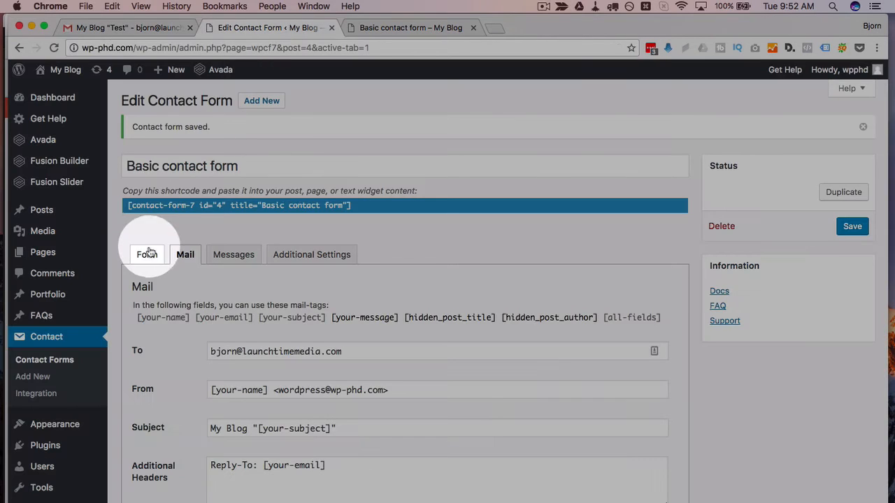
Step: Insert a fav-color text field labelled 'What is your favorite color?' into the form template
left_click(147, 254)
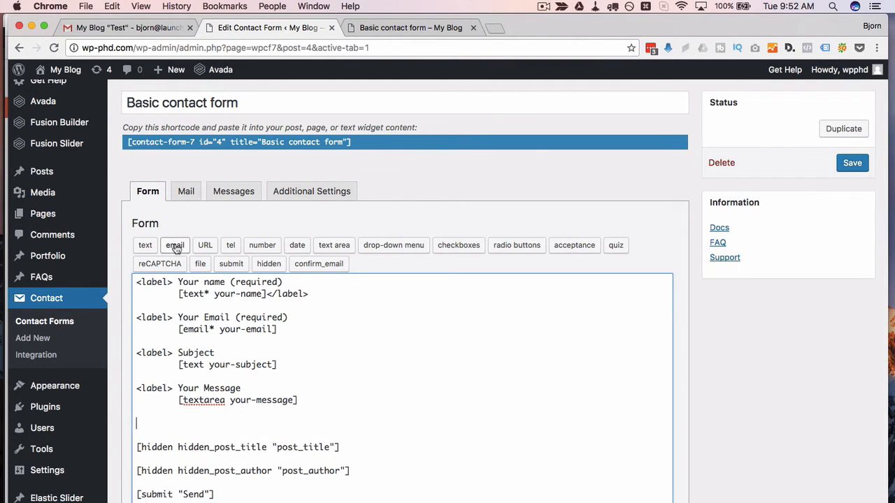
left_click(144, 245)
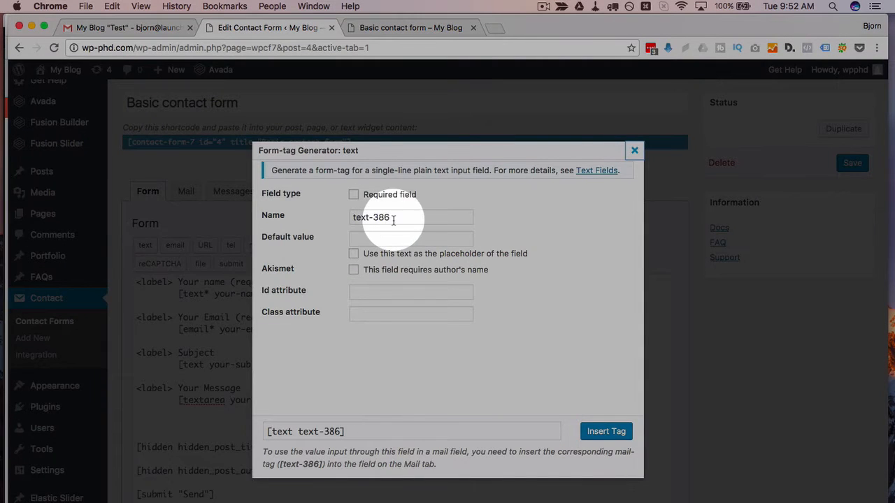
type("fav0color")
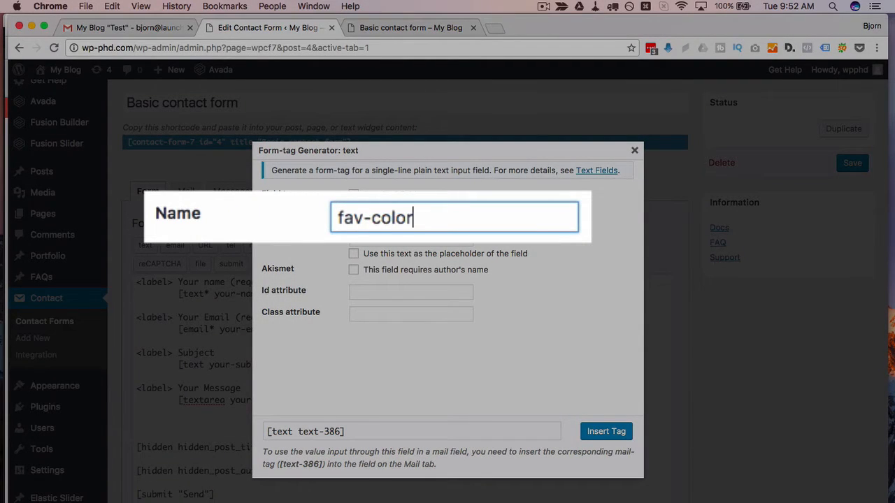
left_click(606, 432)
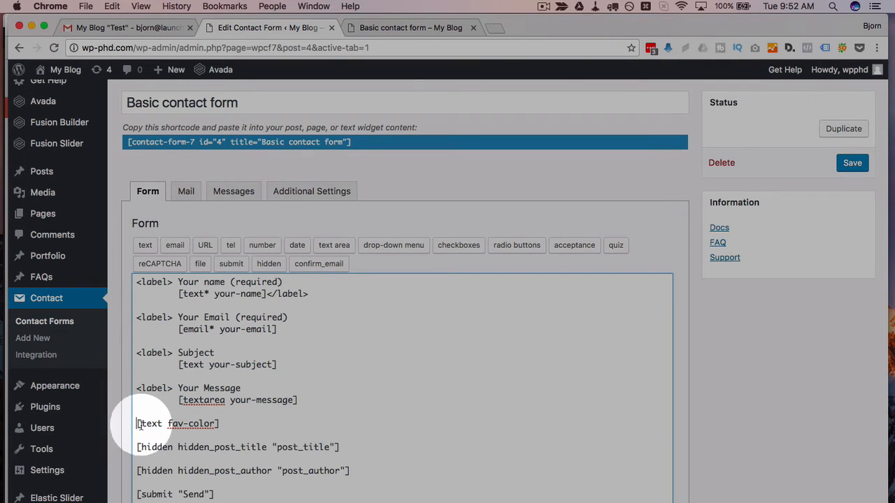
type("What is your")
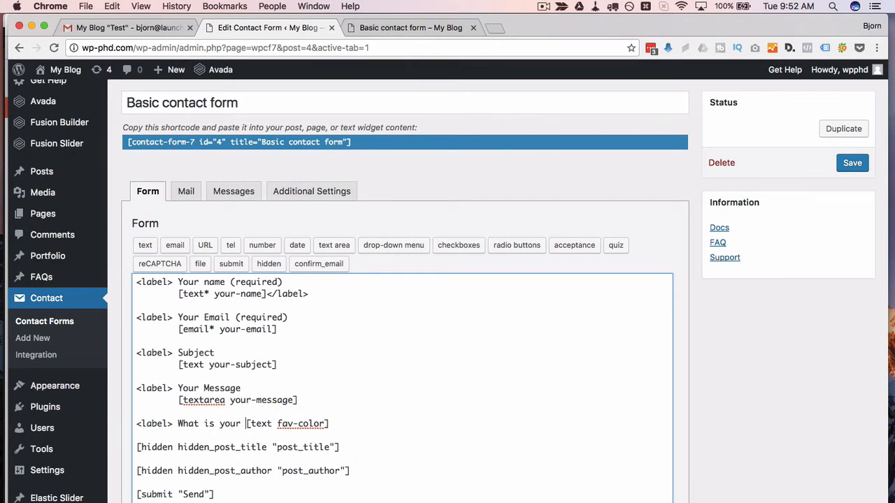
type("favorite colo")
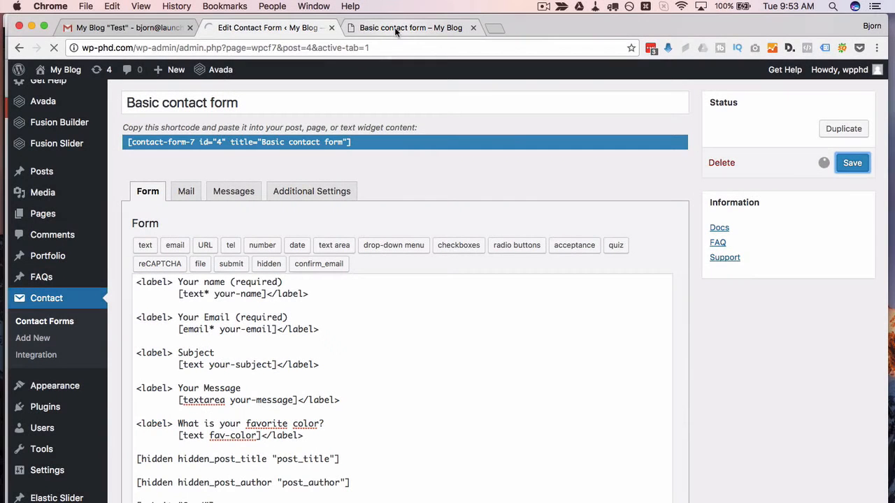
Step: Reload the live form, fill in a test entry with Blue as favorite color, and send it
left_click(852, 163)
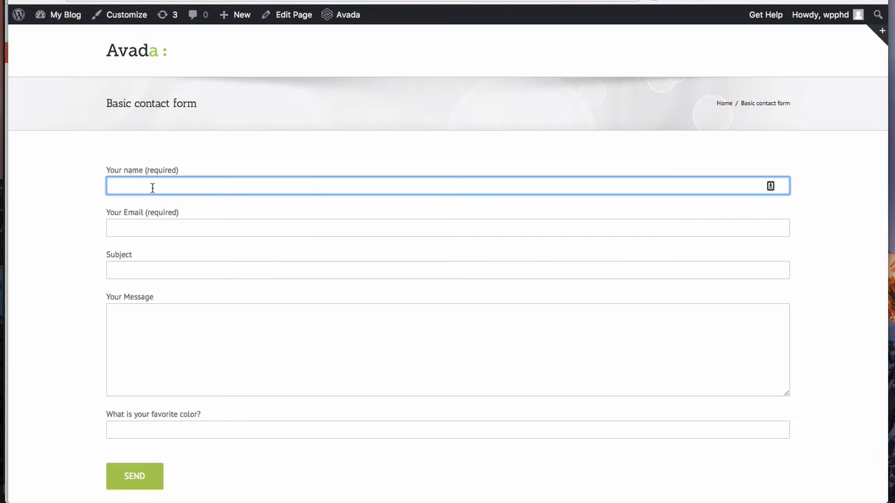
type("Bjr")
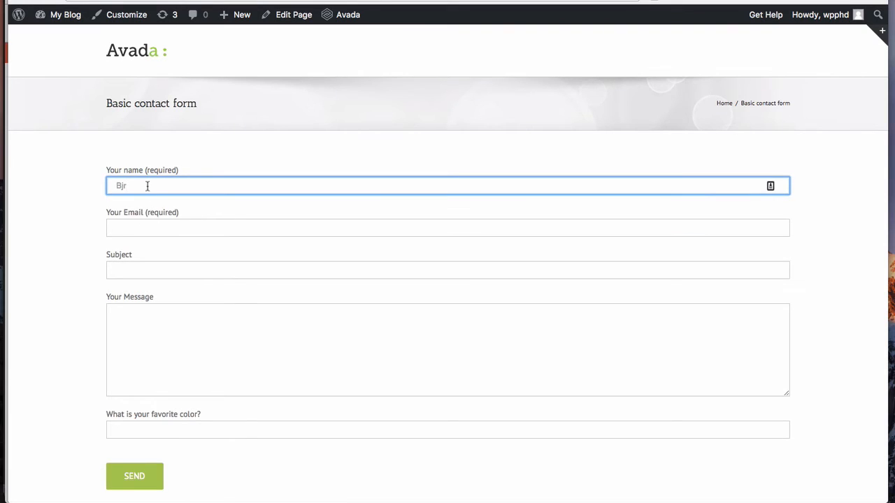
type("T")
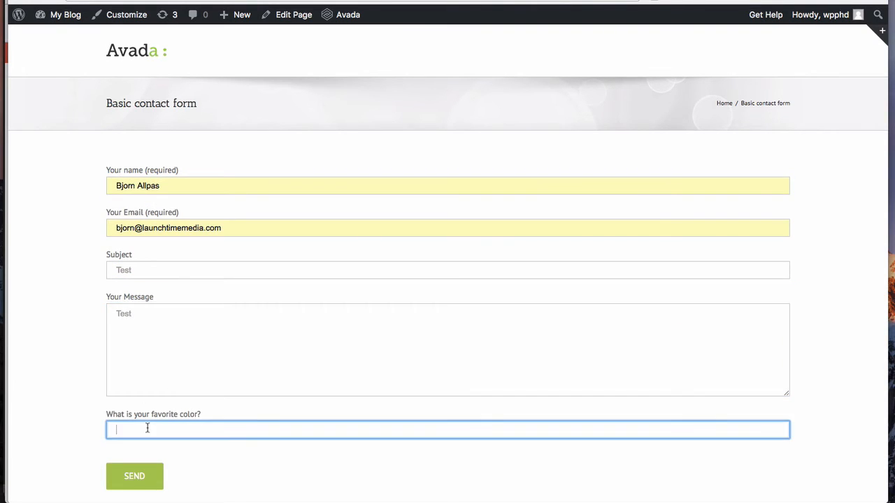
left_click(133, 477)
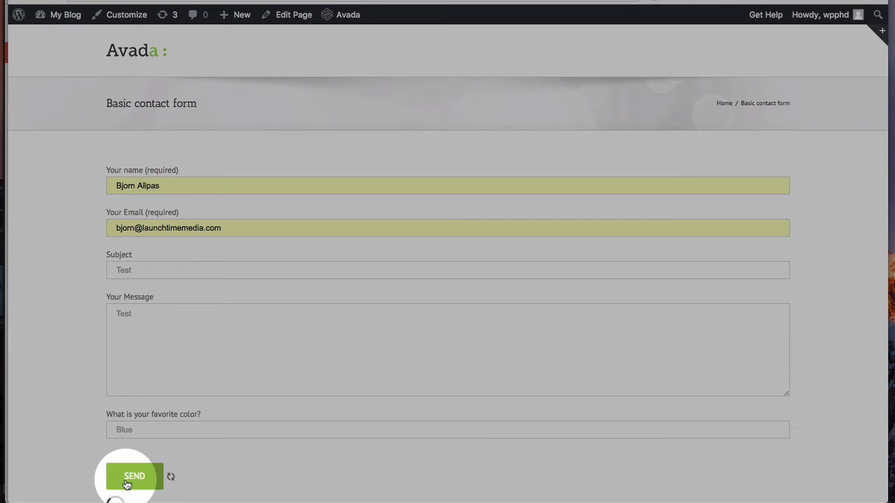
left_click(133, 476)
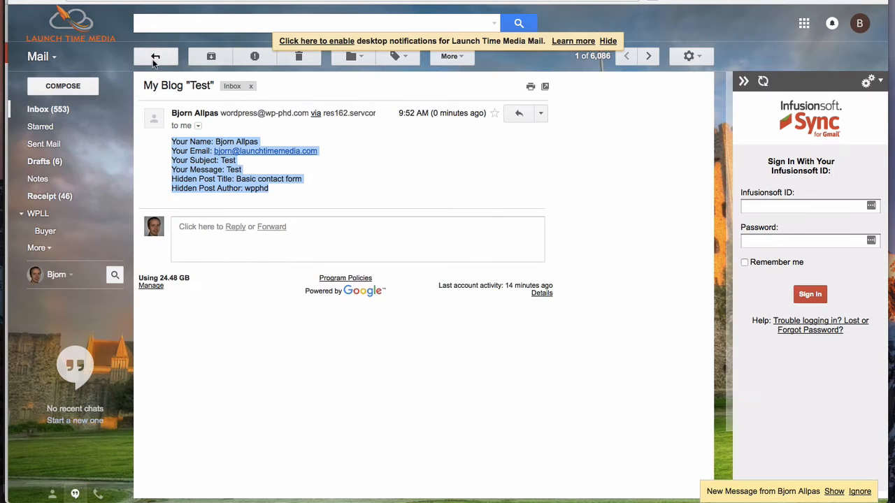
Step: Open the new test email from the inbox and select its Fav Color: Blue line
left_click(155, 56)
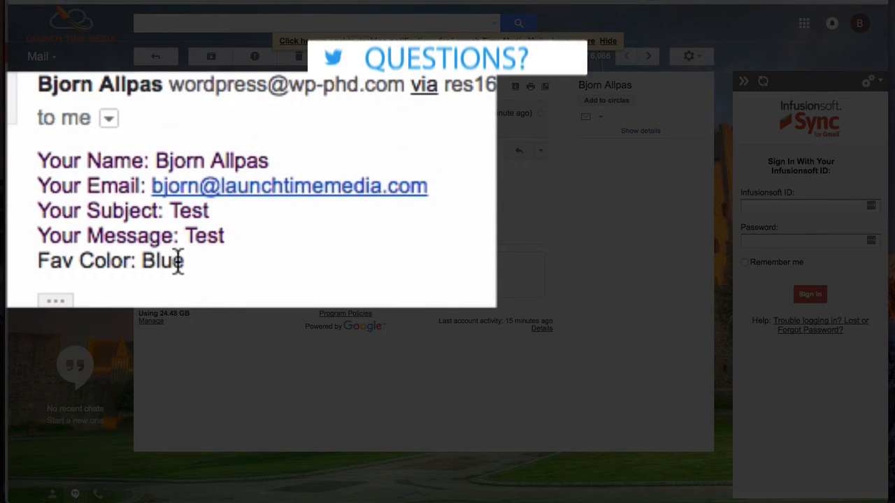
triple_click(111, 261)
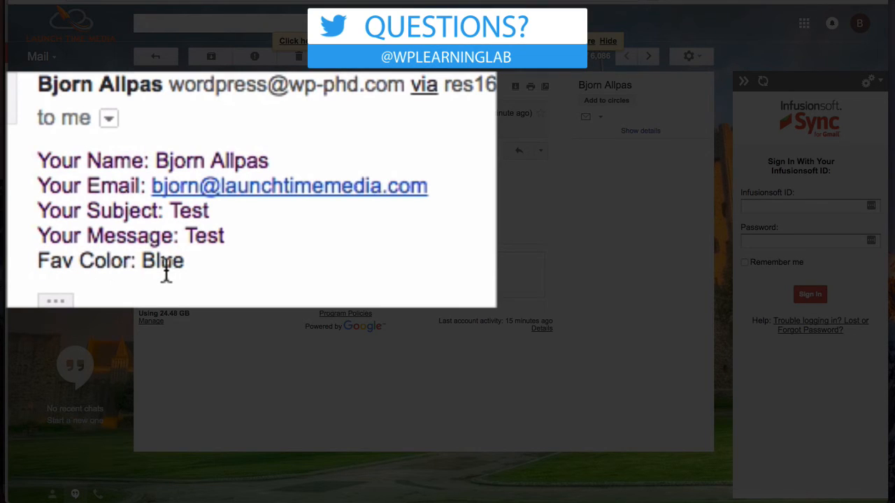
double_click(162, 260)
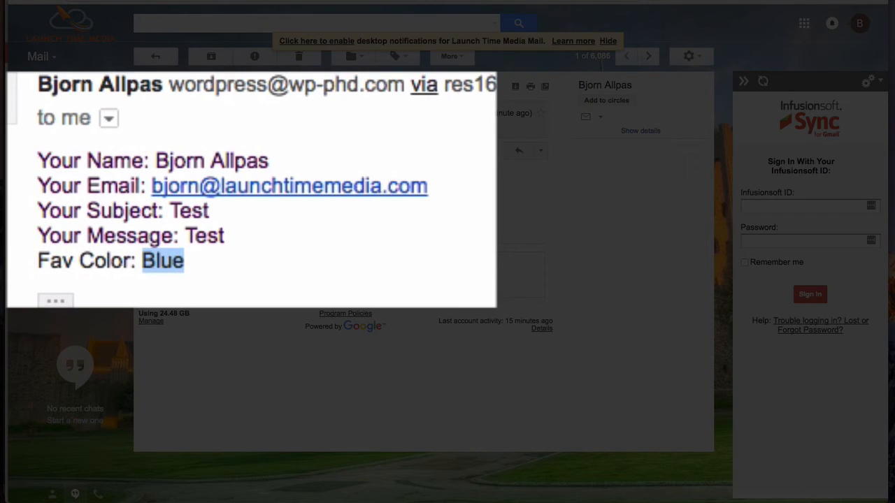